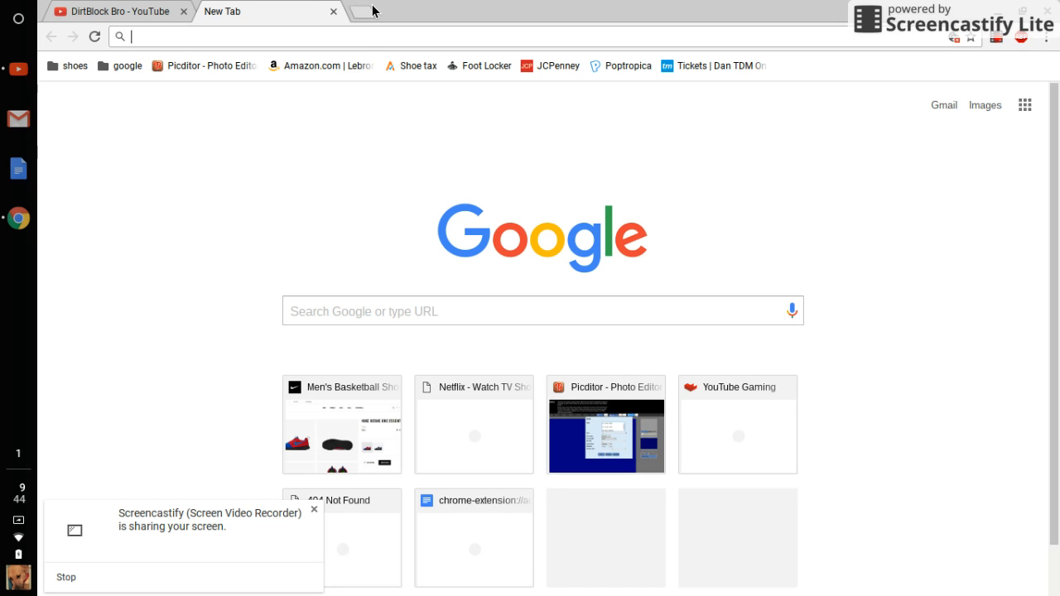
mouse_move(965, 46)
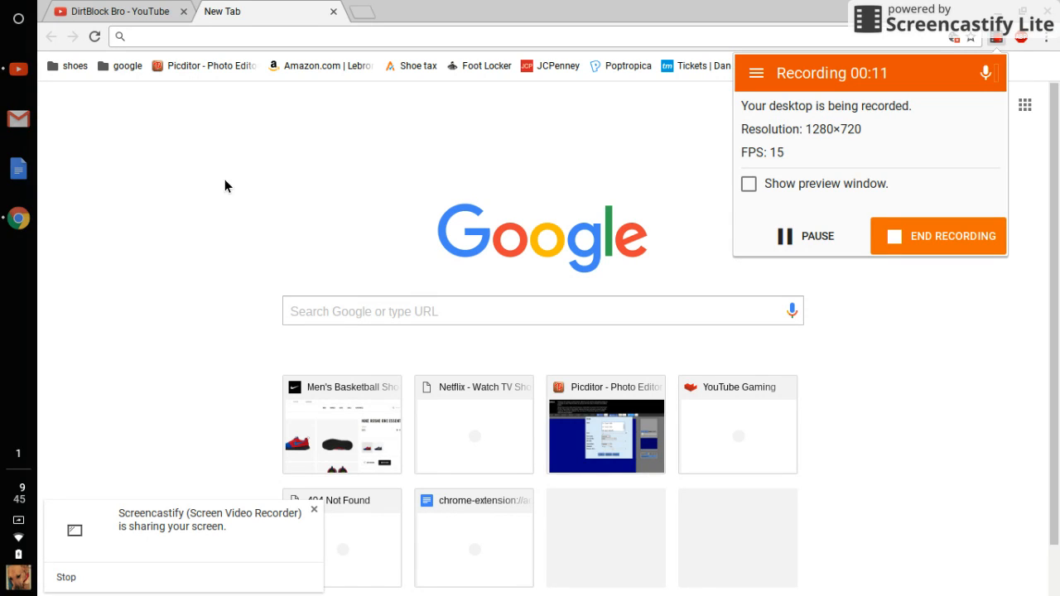
mouse_move(239, 178)
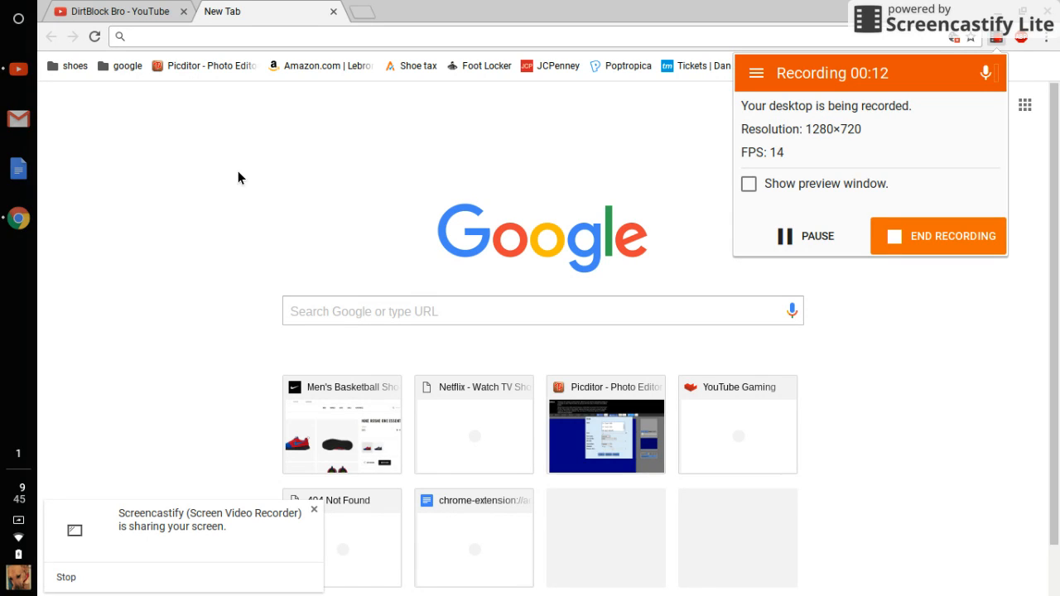
mouse_move(245, 170)
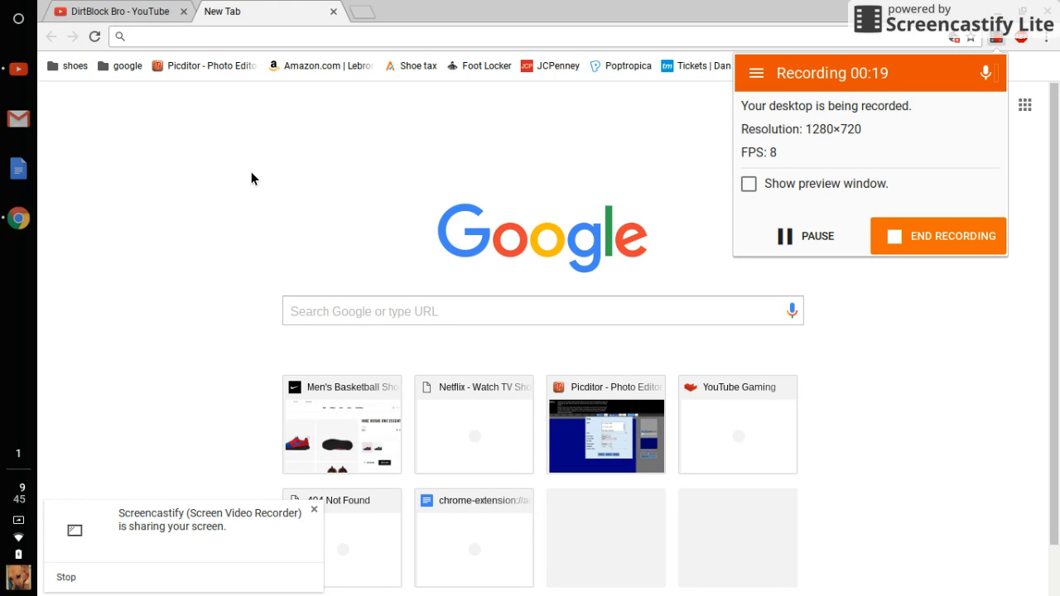
mouse_move(980, 99)
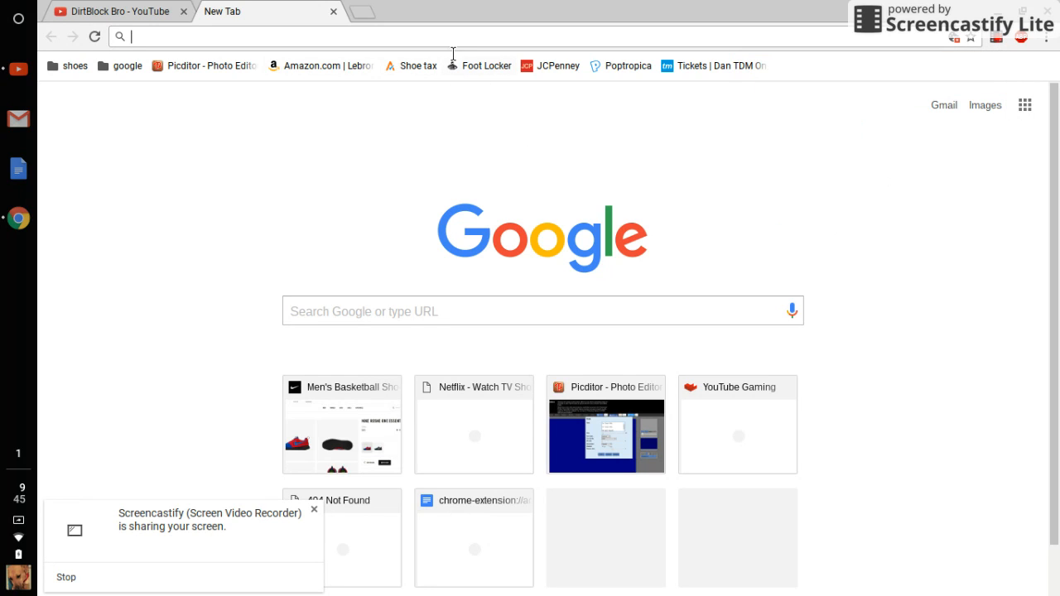
mouse_move(364, 43)
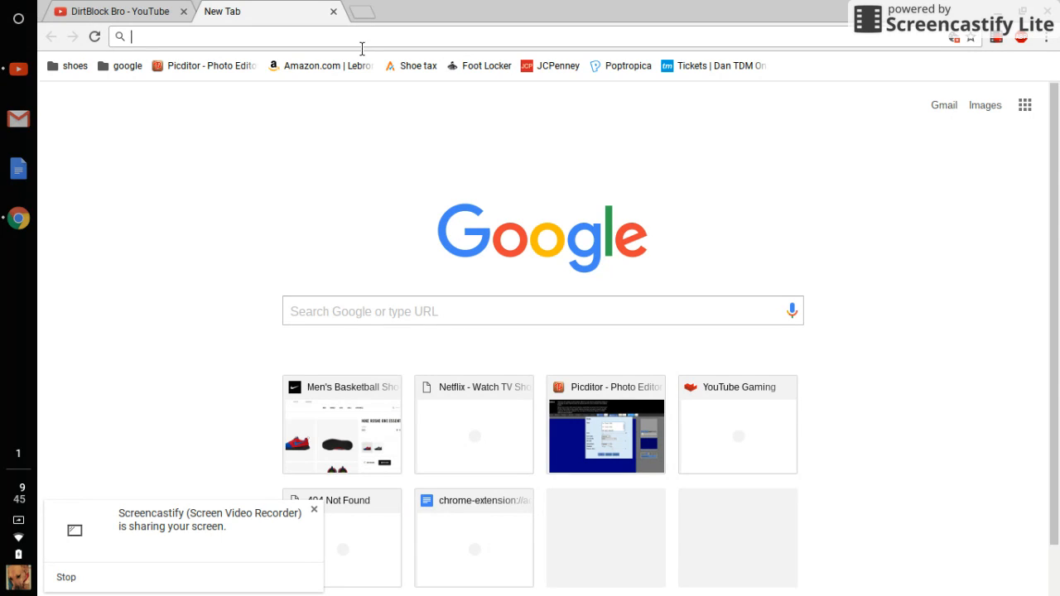
mouse_move(199, 66)
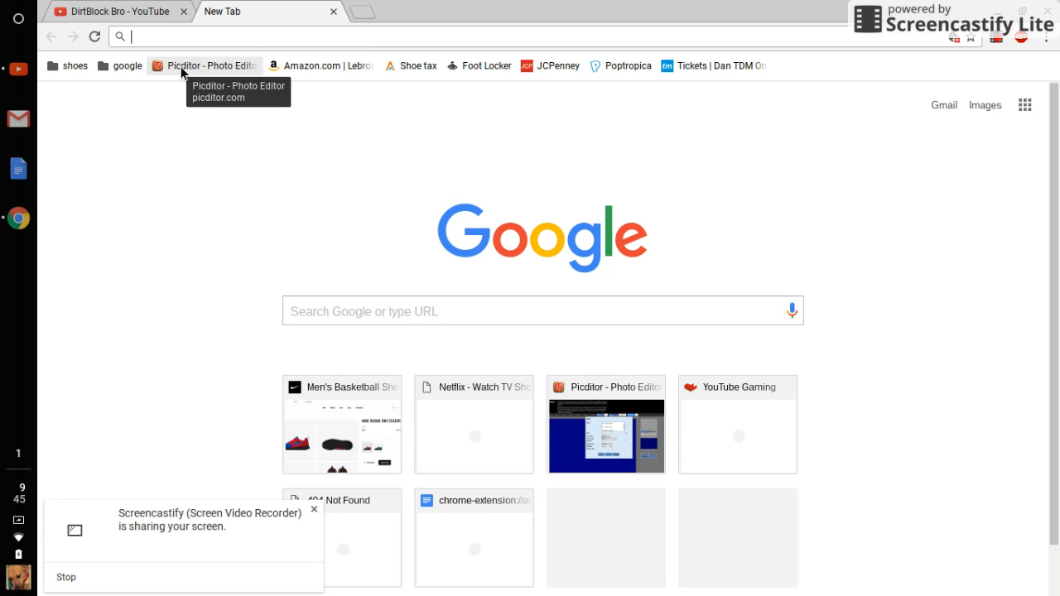
Step: Search "dunkers on poki" and open the first result, the Dunkers page on Poki.com
text(po)
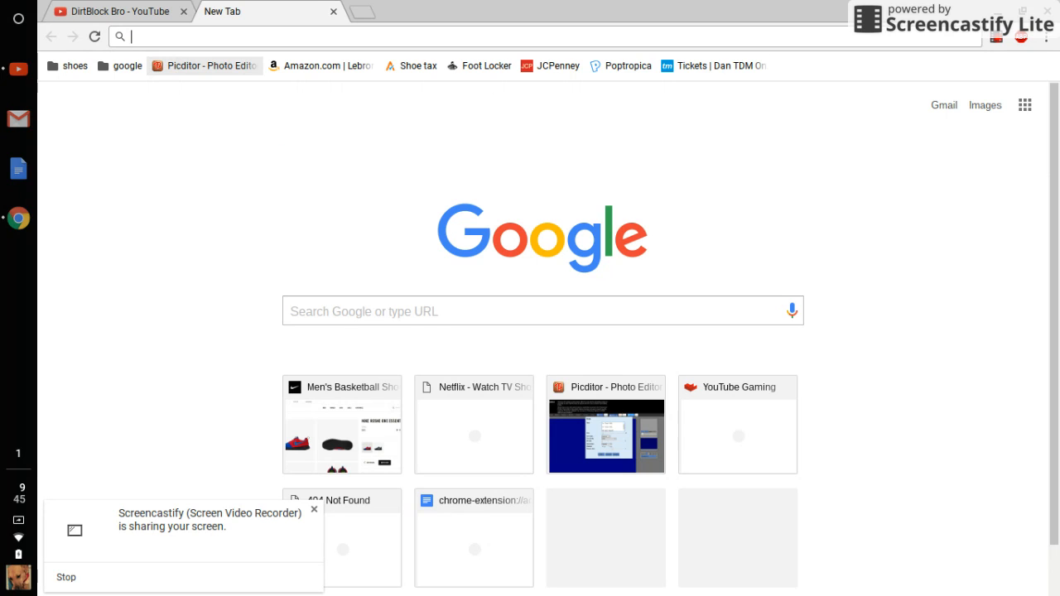
text(dickssportinggoods.com/c/hockey-gear-equipment)
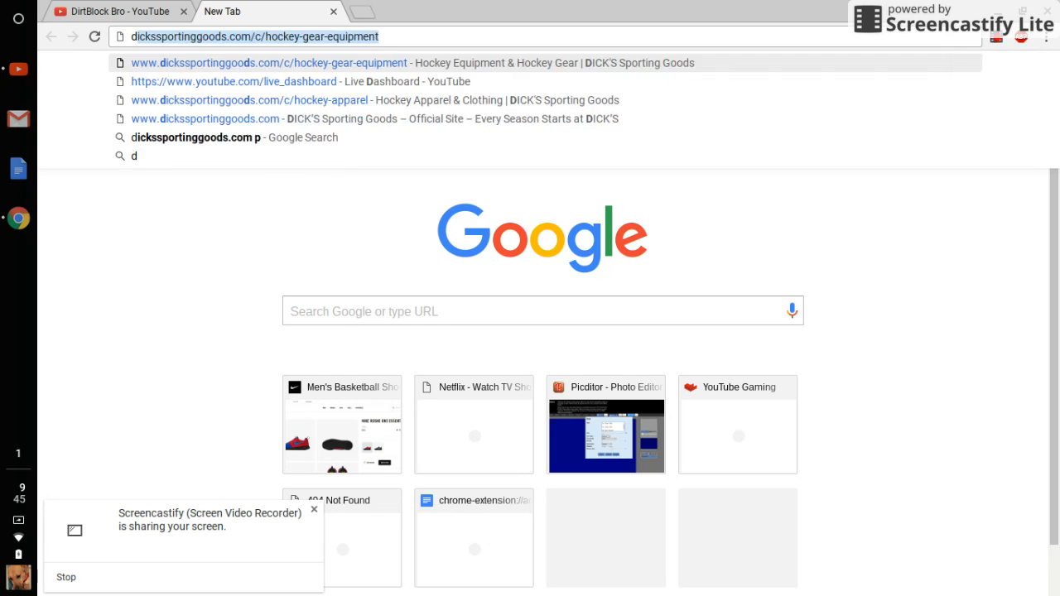
text(dunkers)
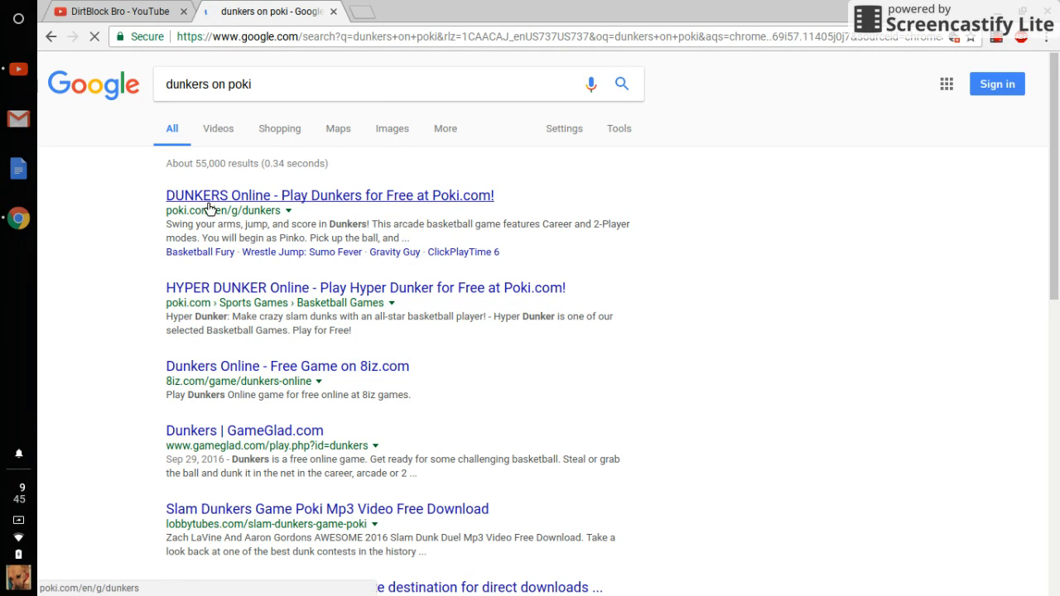
click(329, 195)
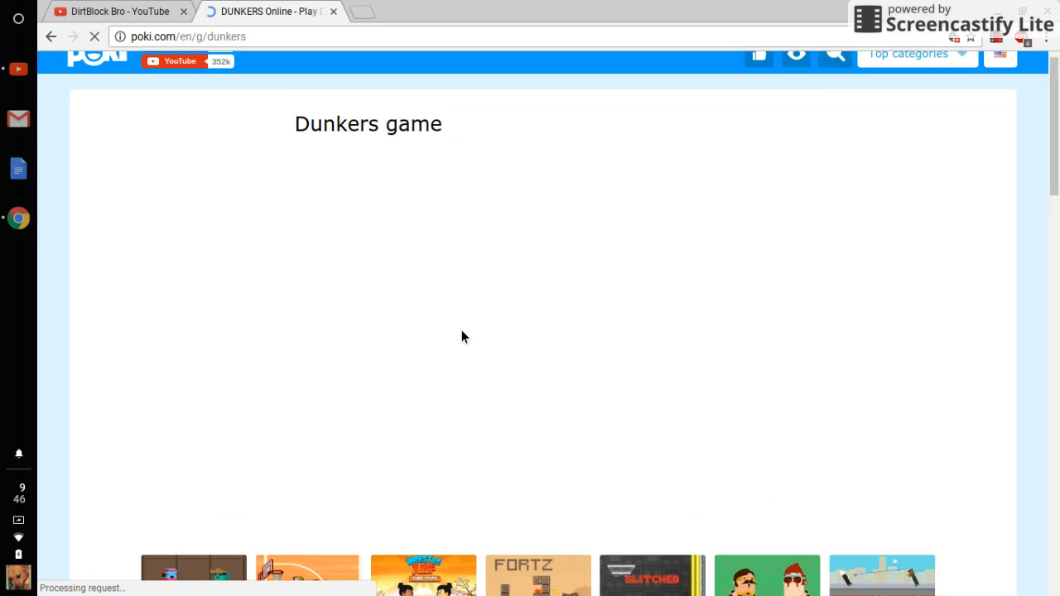
Step: Allow the blocked Flash plugin and dismiss the blocked-cookies notice
scroll(down, 3)
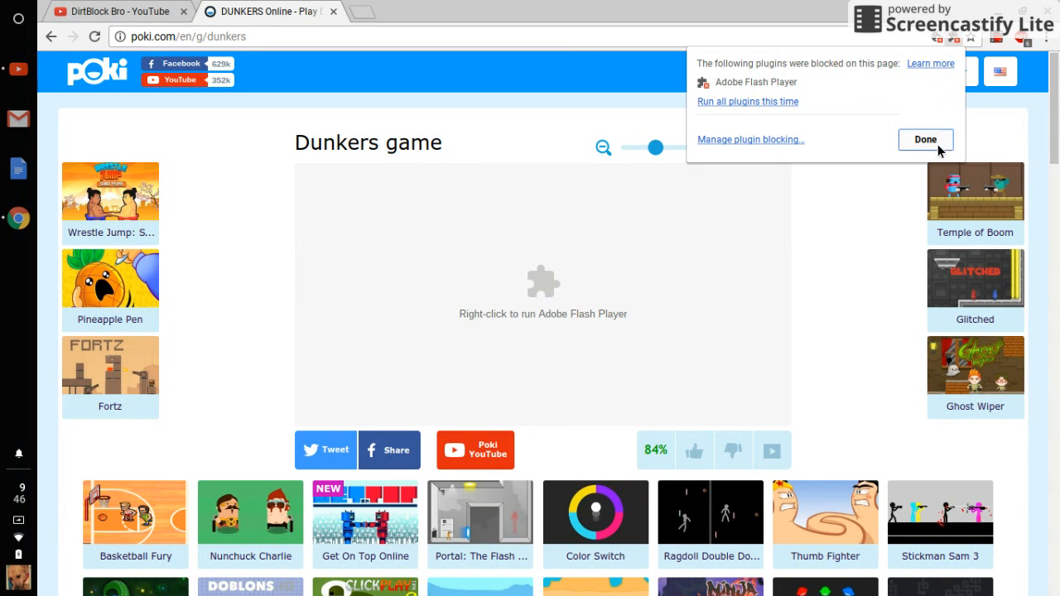
mouse_move(928, 145)
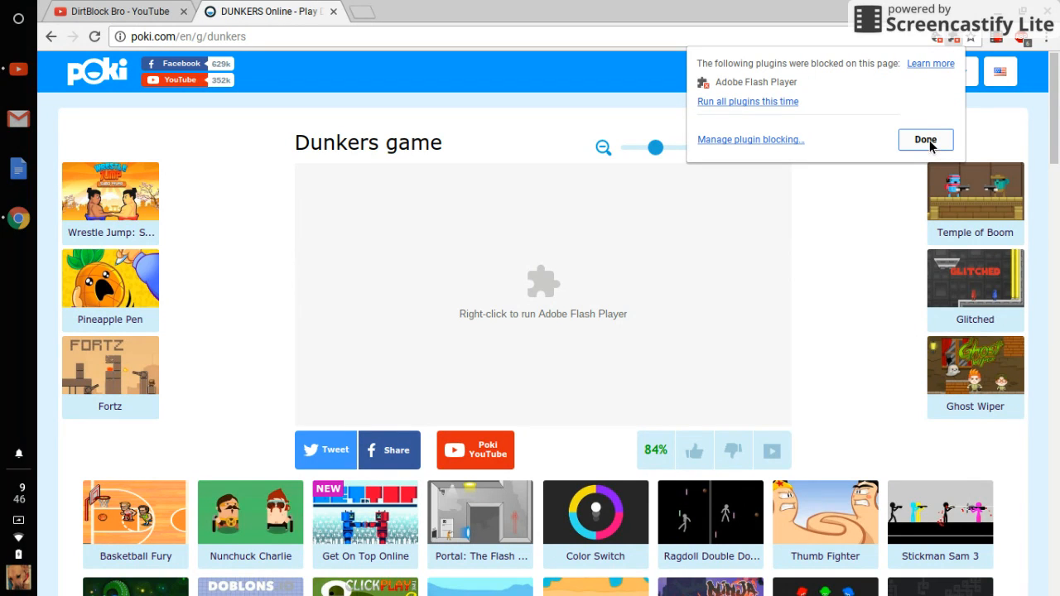
mouse_move(787, 86)
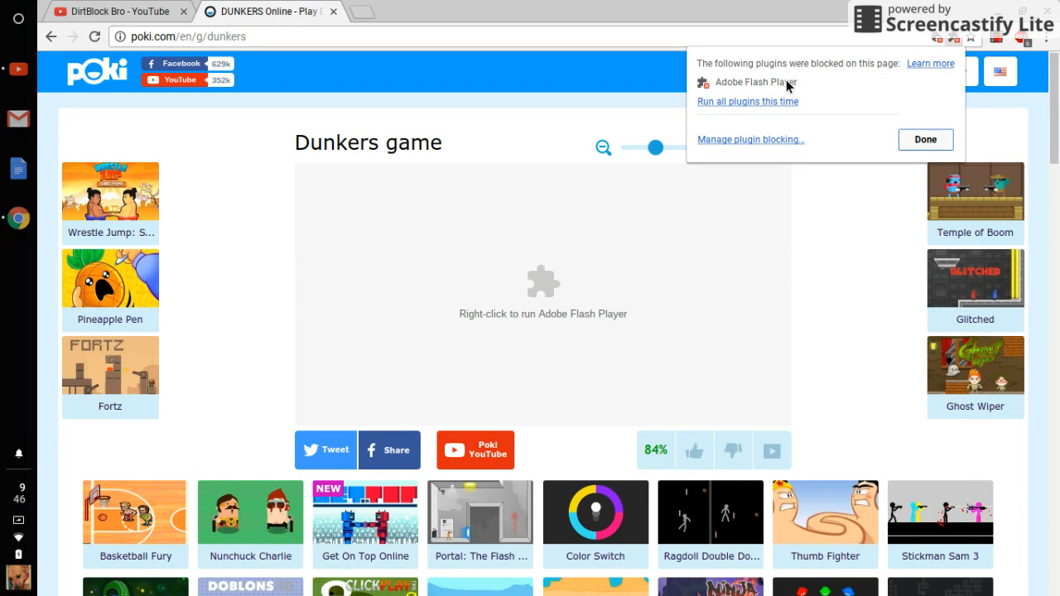
click(924, 139)
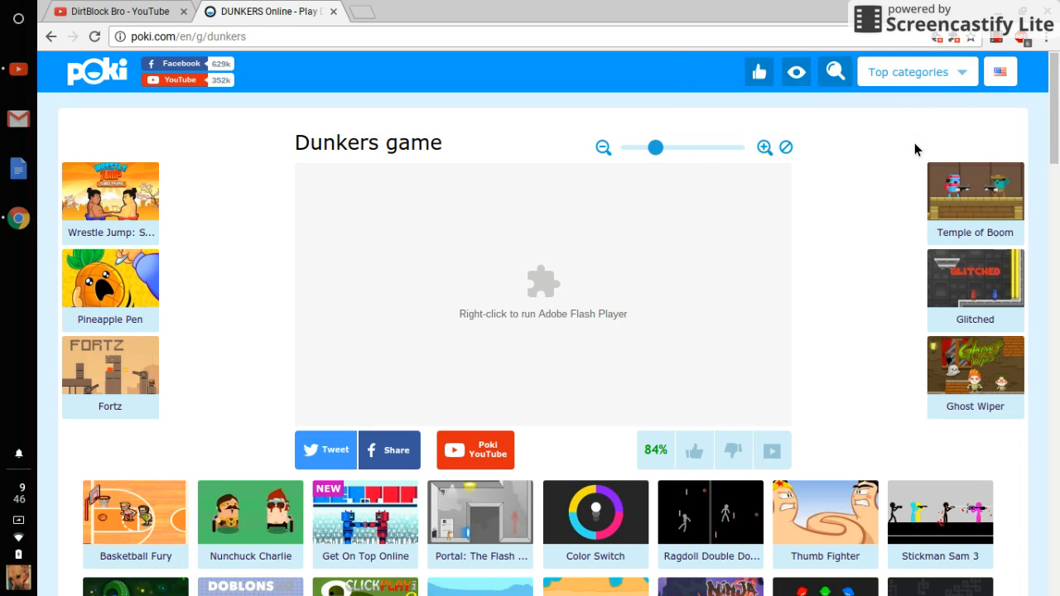
click(935, 37)
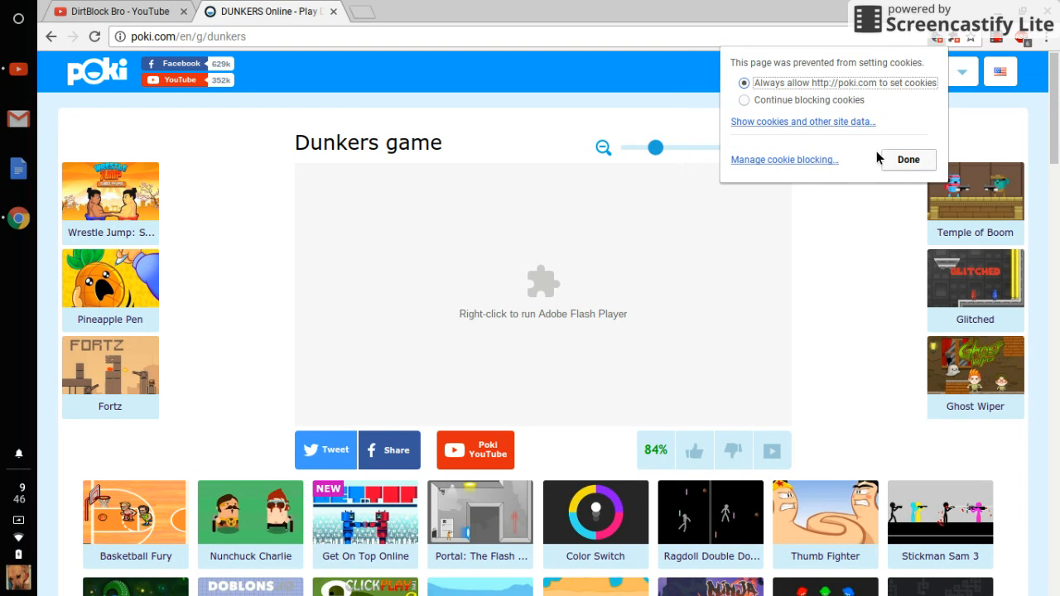
click(908, 159)
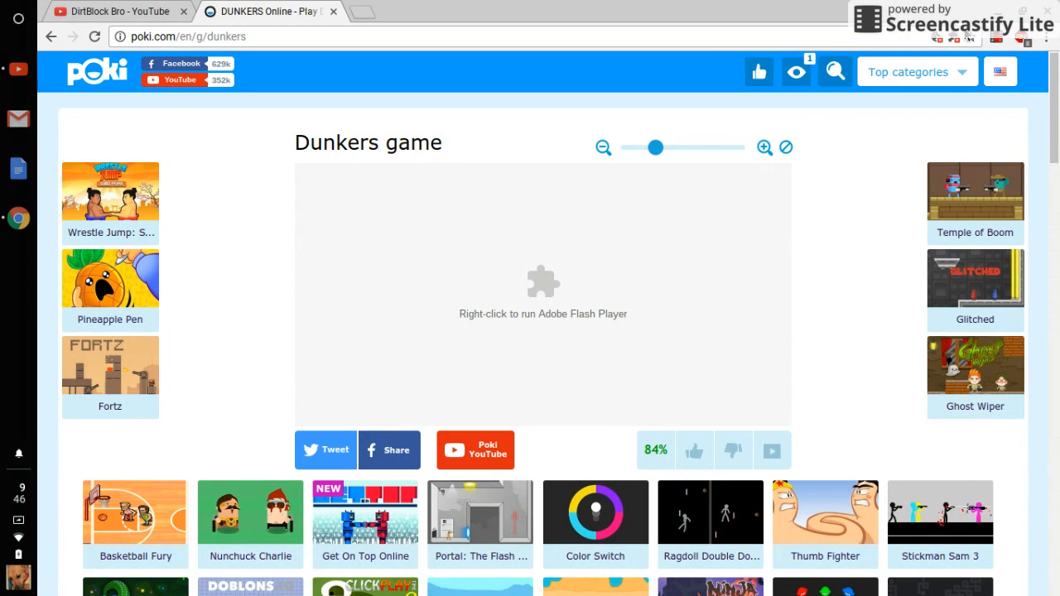
mouse_move(860, 125)
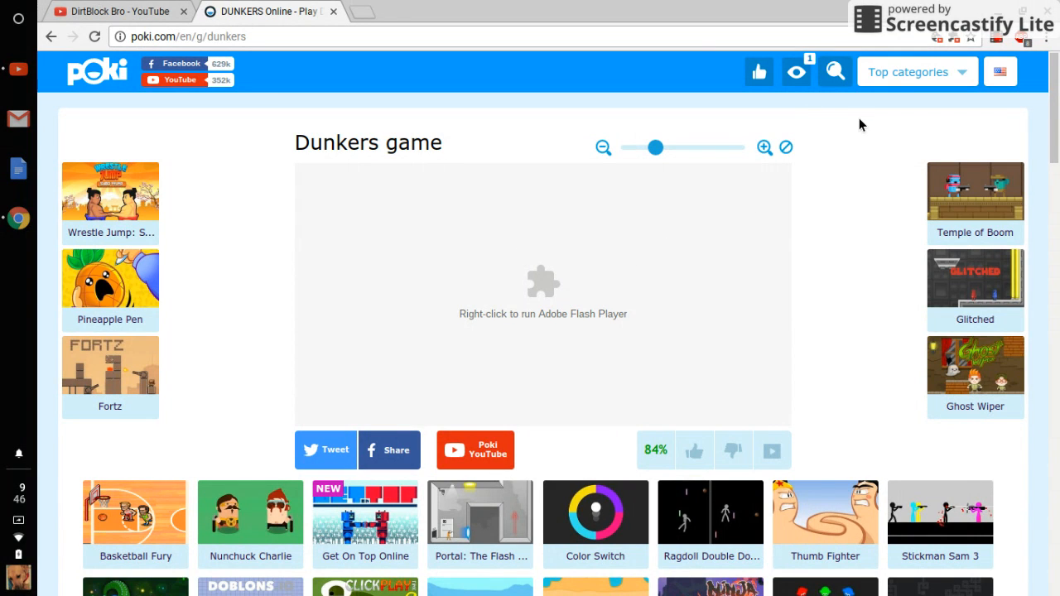
mouse_move(516, 318)
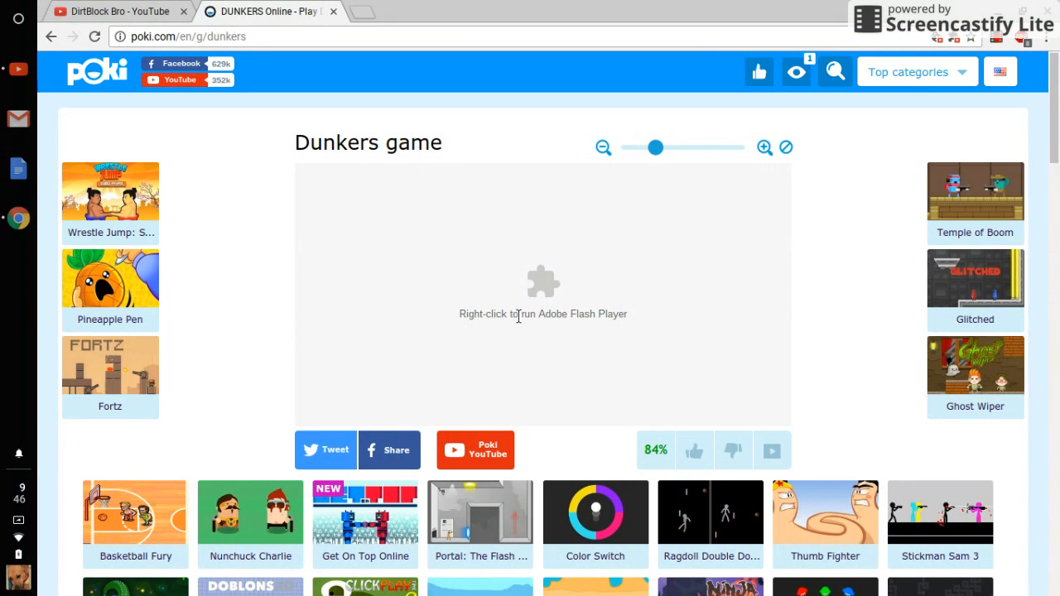
Step: Run the Flash plugin from the placeholder's context menu so Dunkers loads
right_click(543, 284)
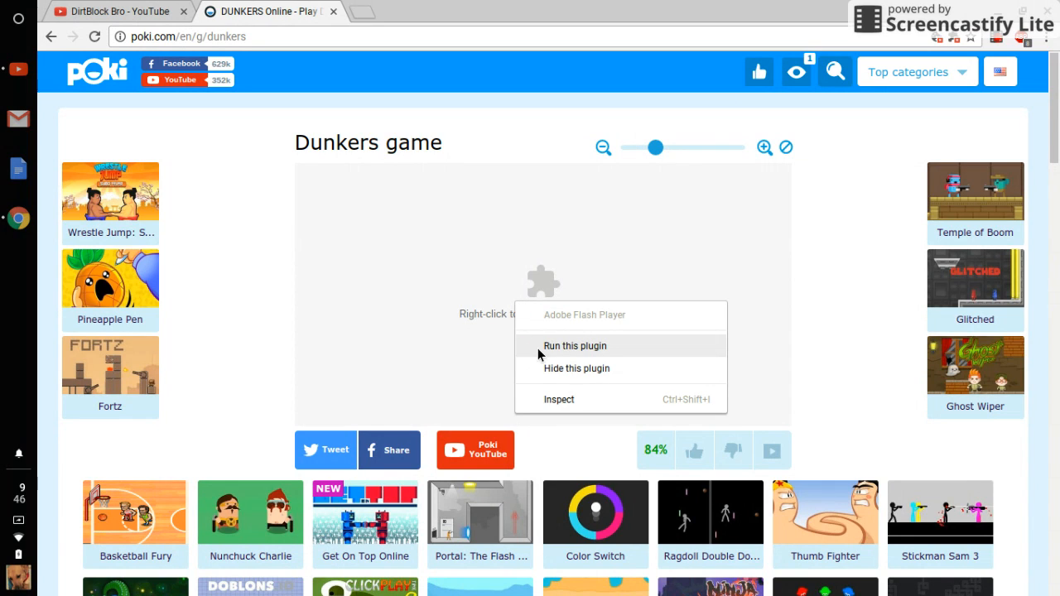
click(575, 346)
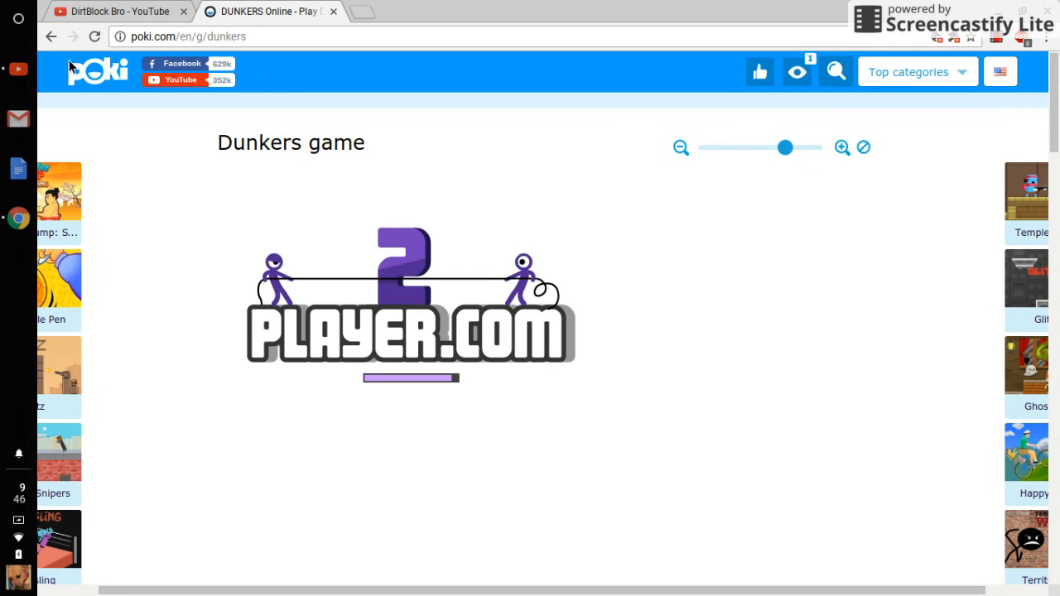
scroll(down, 3)
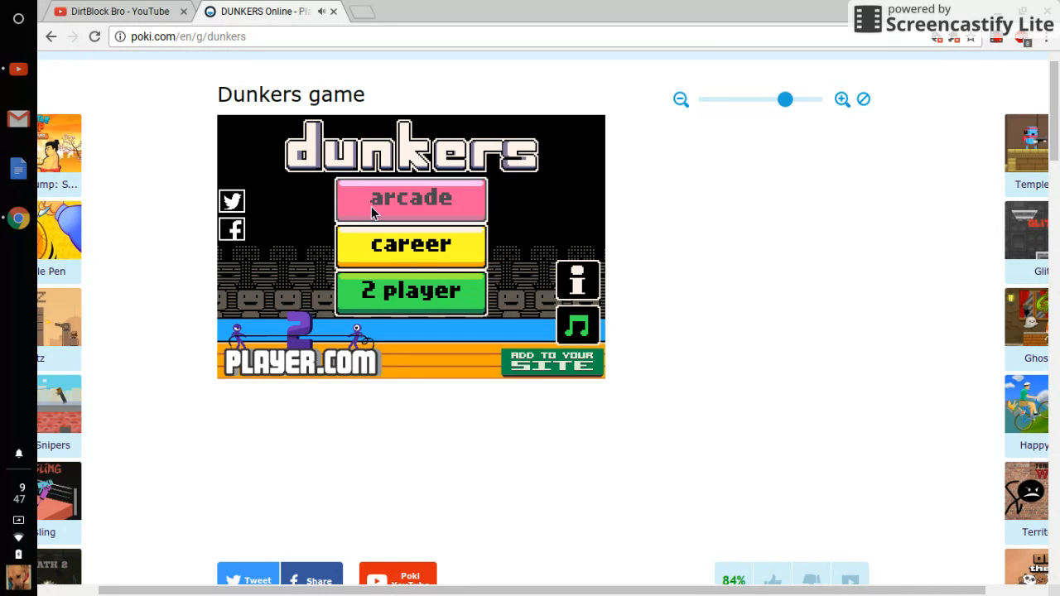
mouse_move(391, 255)
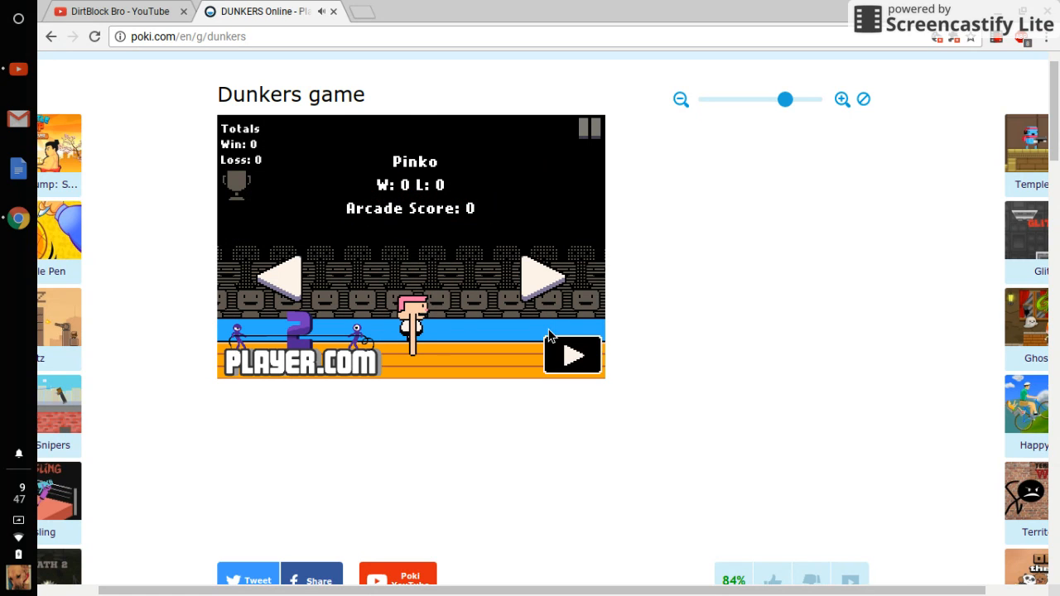
Step: Confirm Pinko as the career player and continue past the instructions to the standings
click(573, 355)
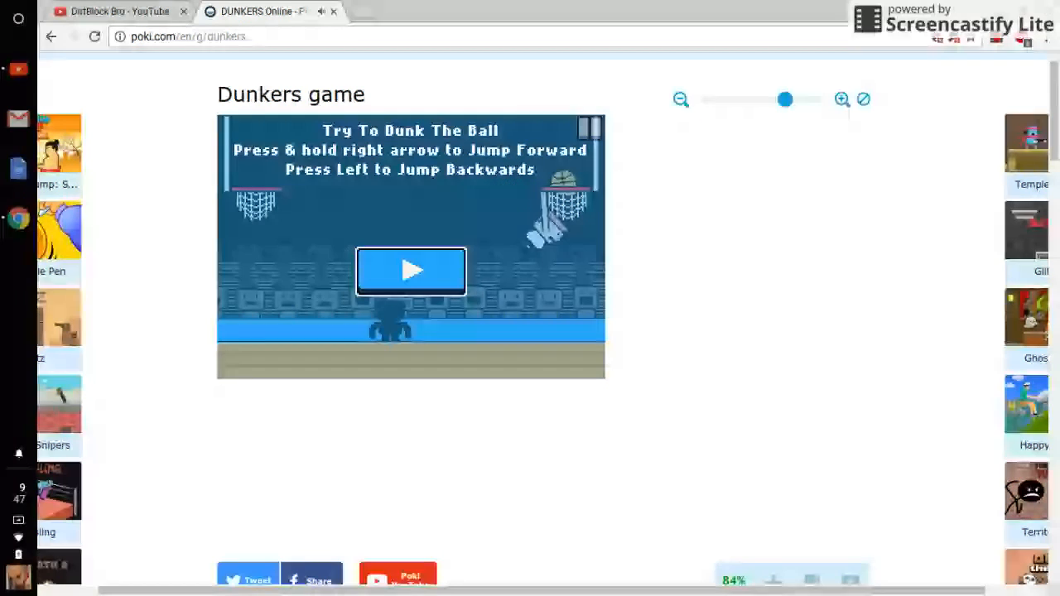
click(411, 272)
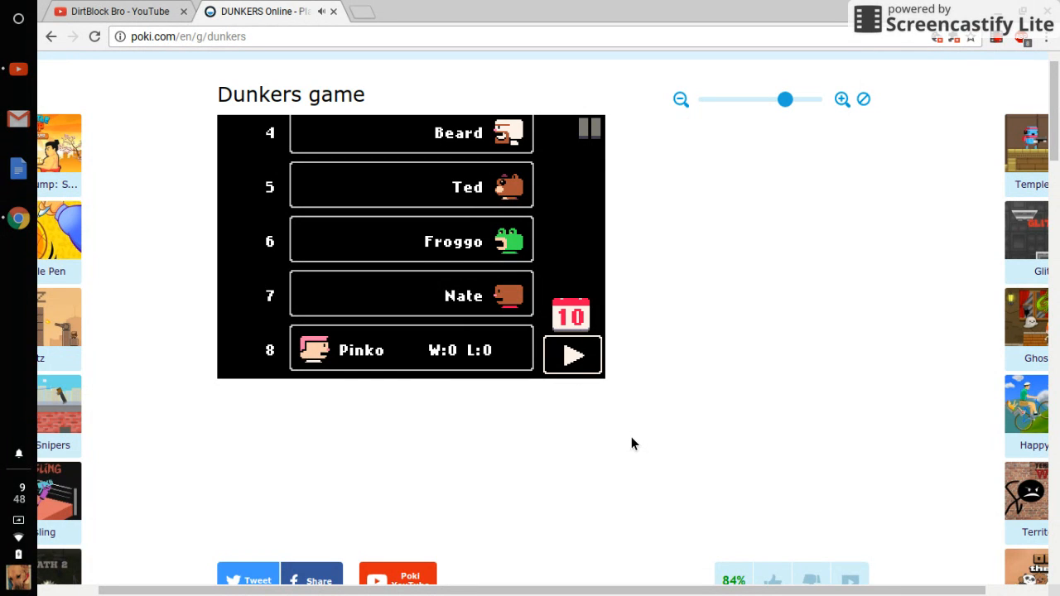
Step: Play the first career match to a 3-0 win and return to the standings
click(573, 354)
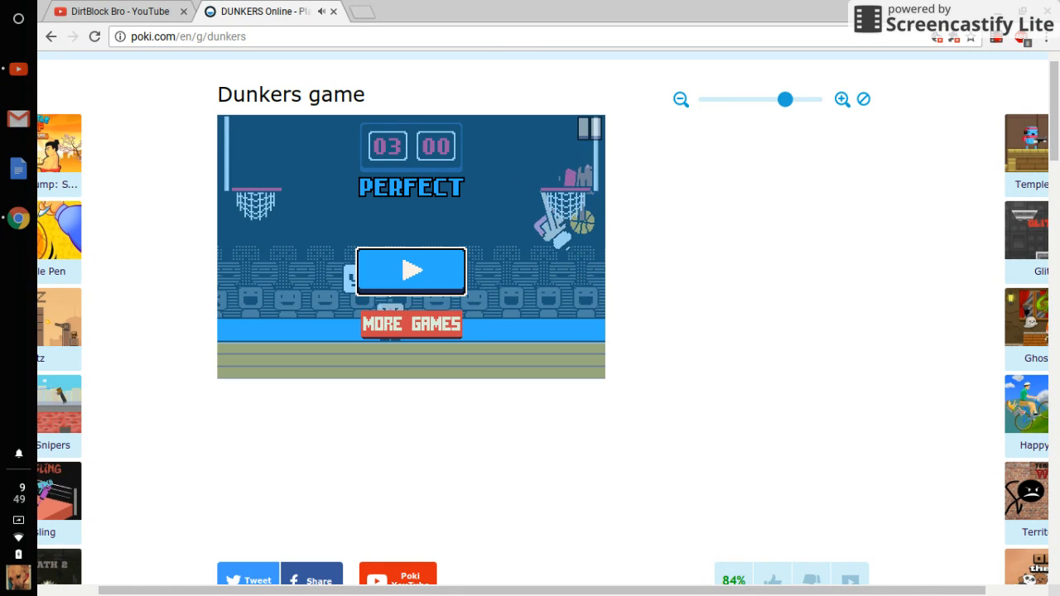
click(411, 271)
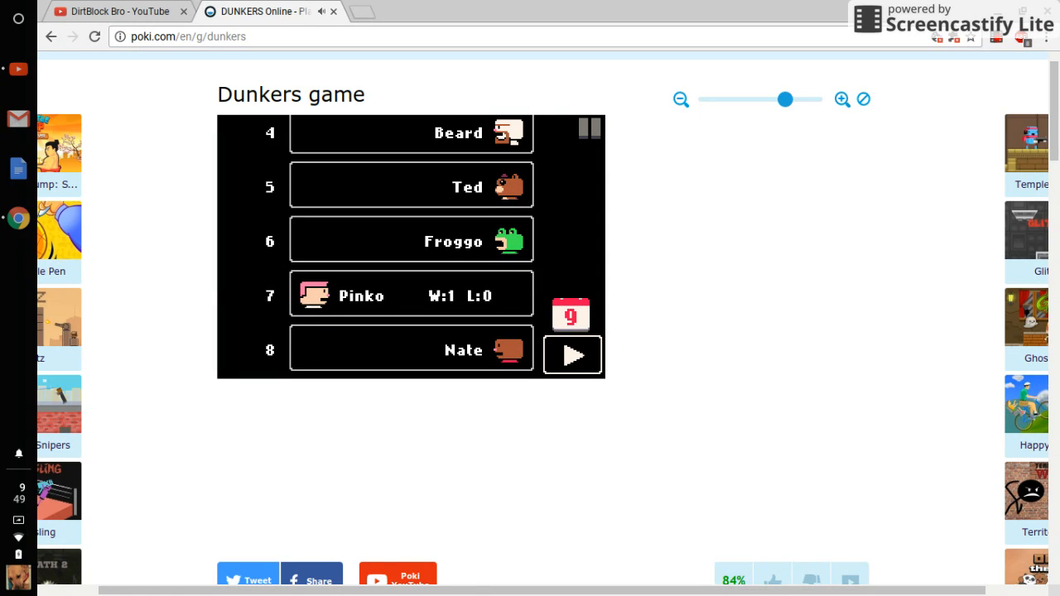
Step: Play the second career match to a 3-1 win and continue to the next one
click(573, 354)
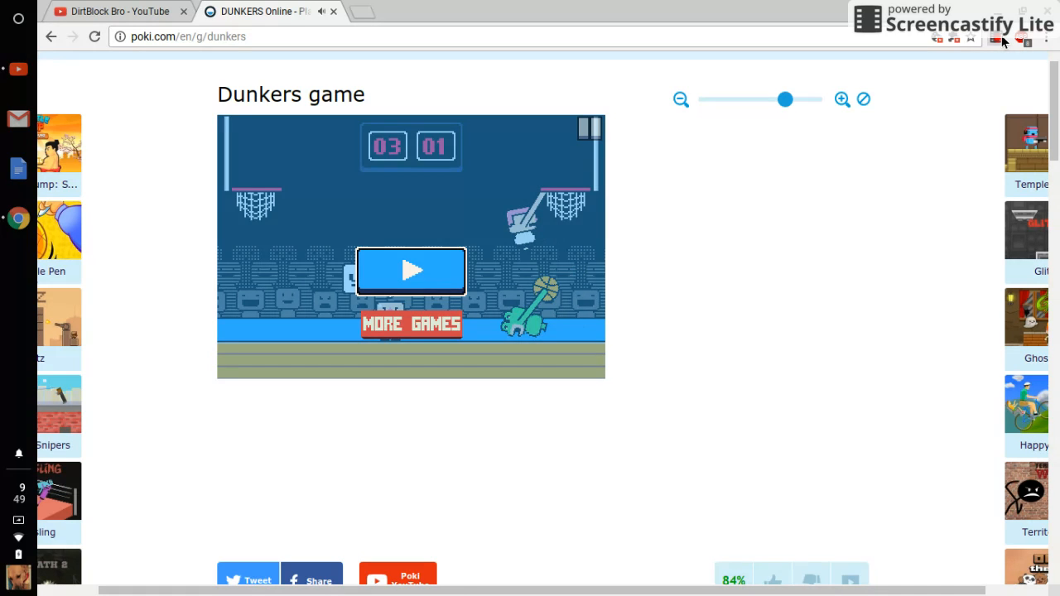
click(996, 40)
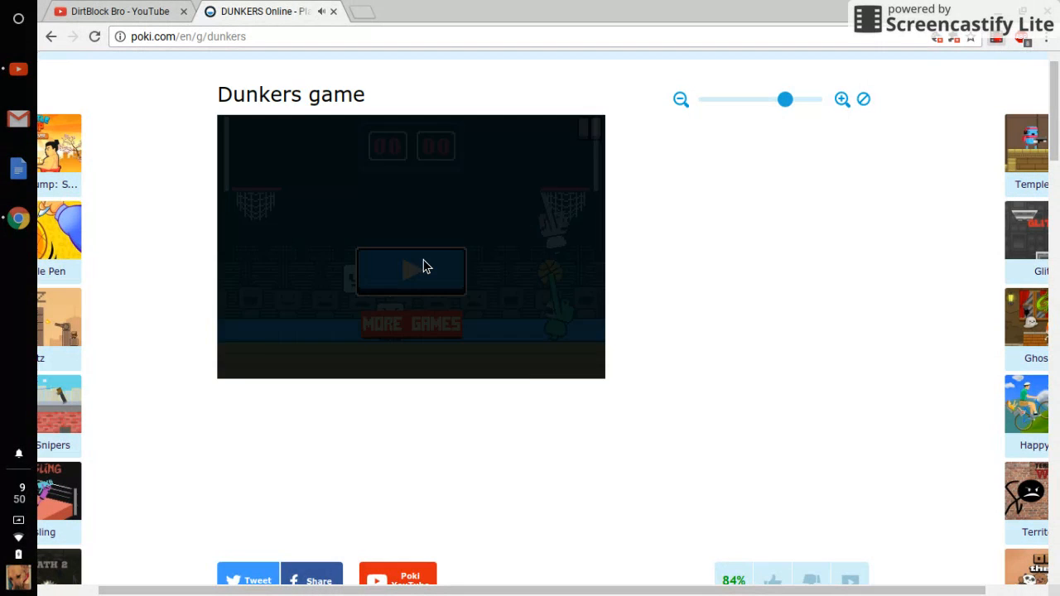
Step: Play the third career match to a win, leaving Pinko 5th at 3-0
click(409, 270)
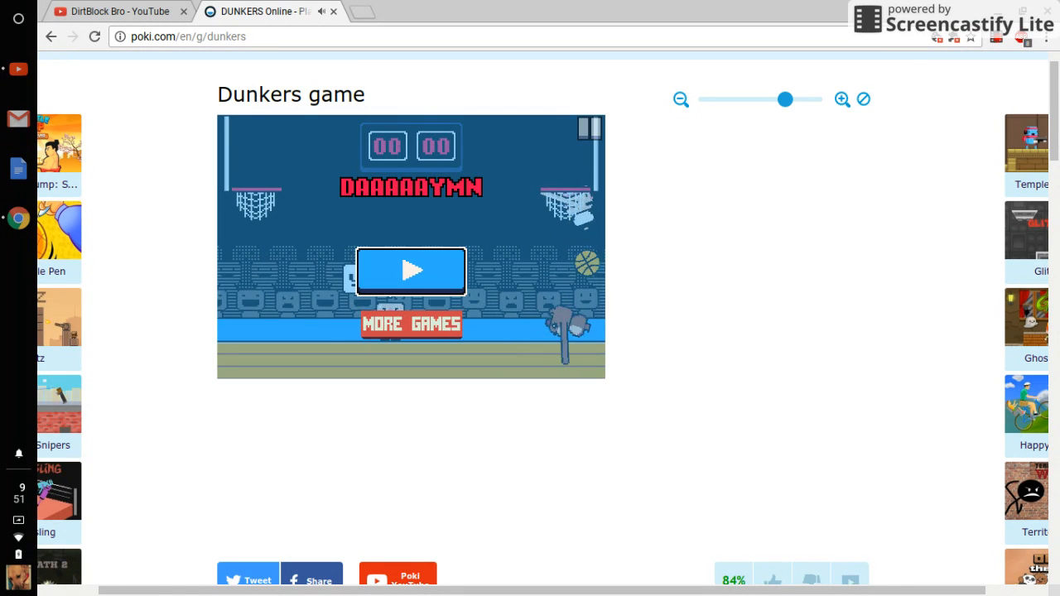
click(411, 272)
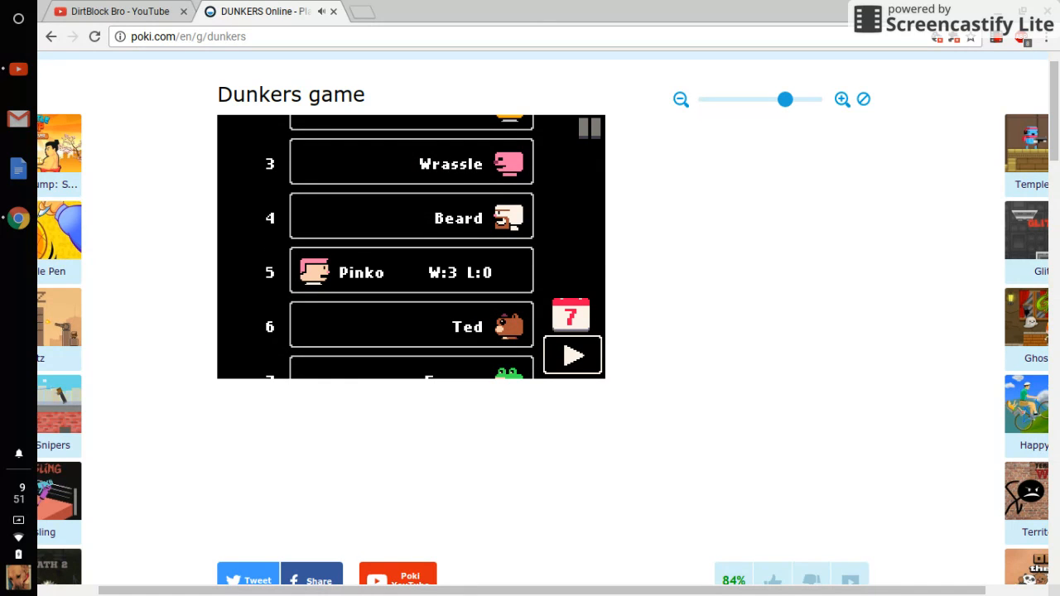
Step: Play the fourth career match to a 3-2 win
click(573, 355)
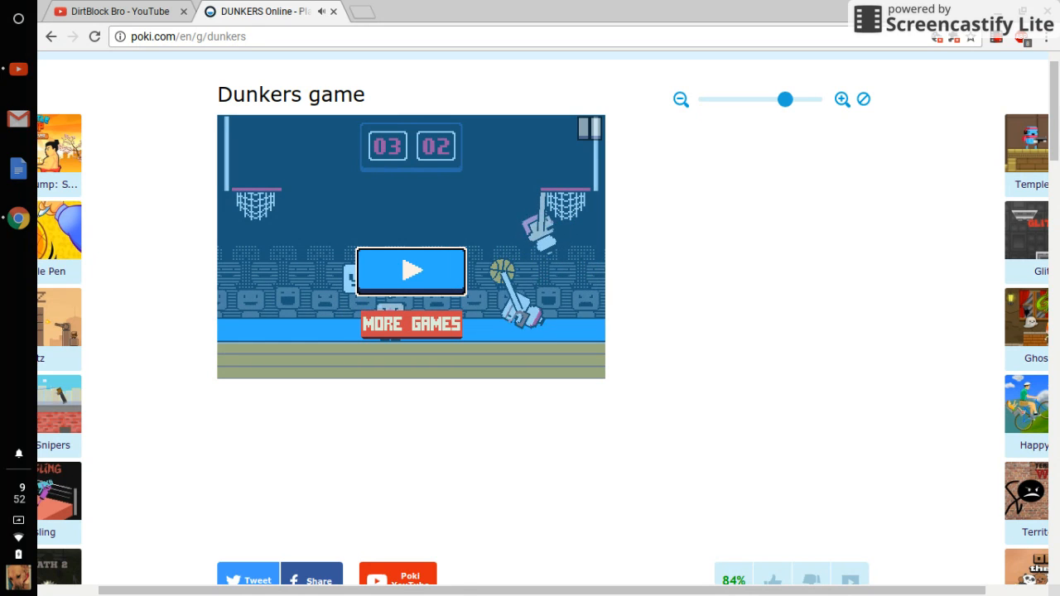
click(410, 271)
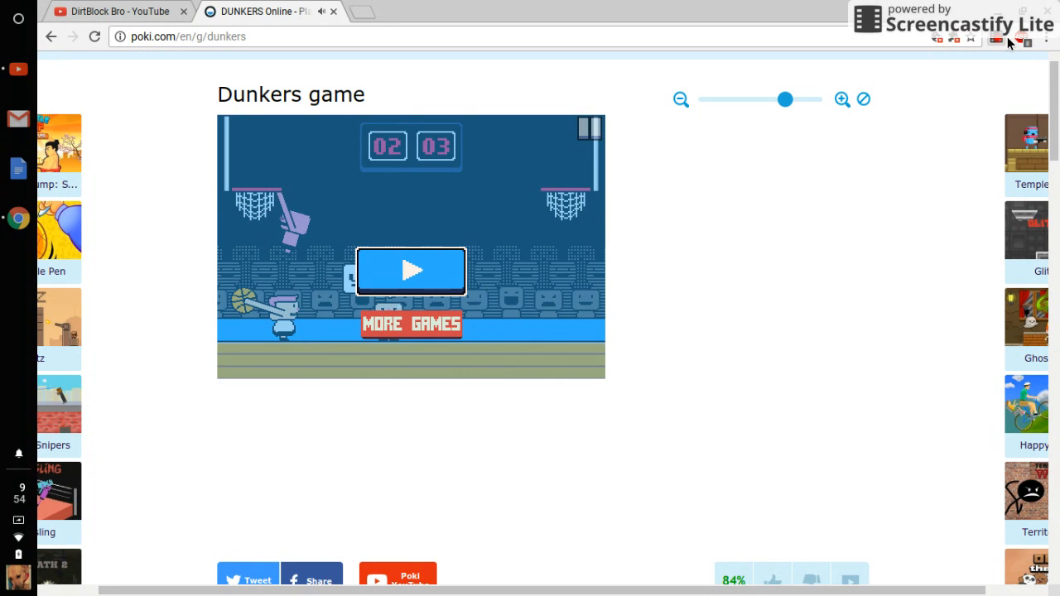
Step: Show the Screencastify Lite recording panel with its End Recording control
click(998, 43)
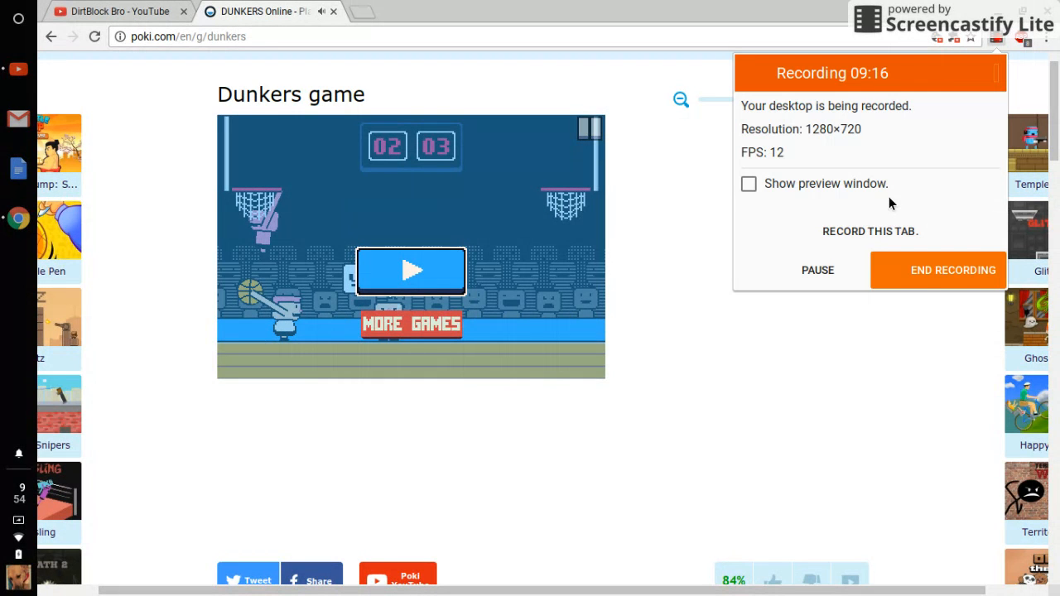